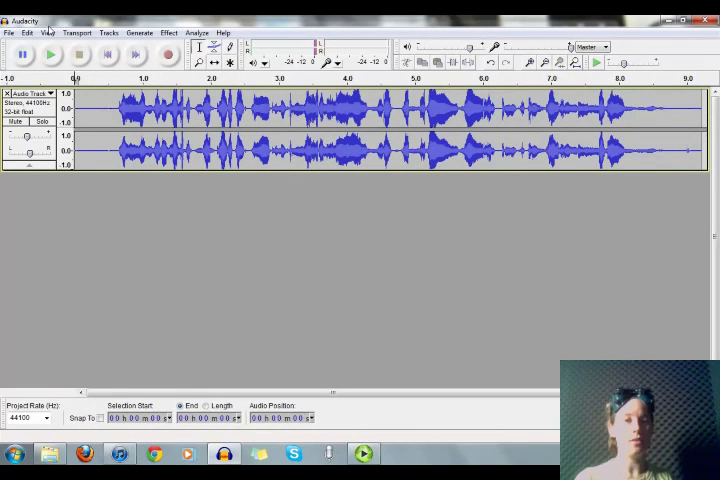
Import the Podcast Doctor Theme file from the Podcast Doctor folder as a second track.
left_click(8, 32)
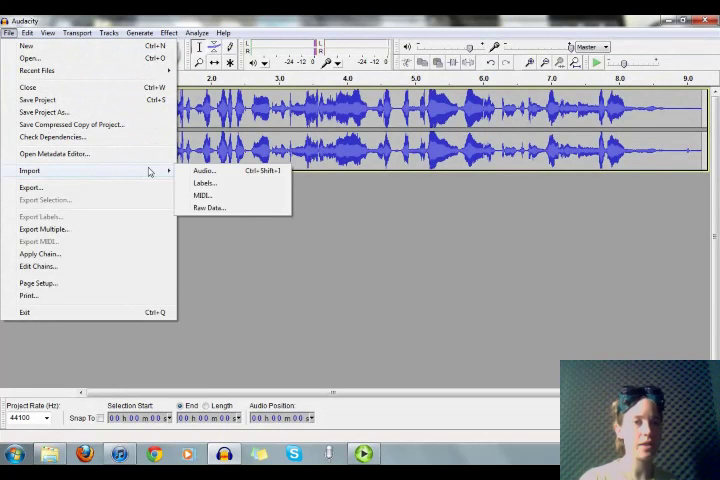
left_click(204, 170)
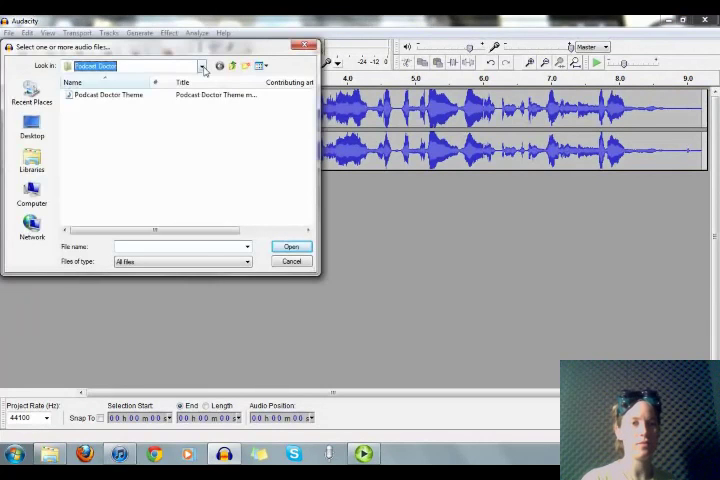
left_click(202, 64)
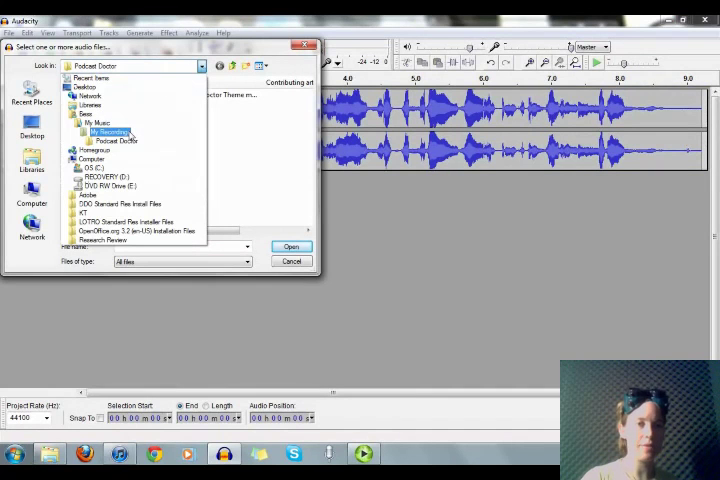
left_click(112, 140)
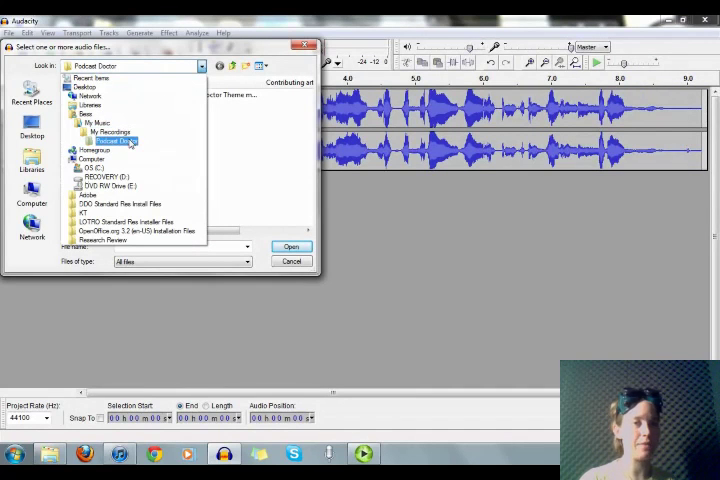
double_click(110, 140)
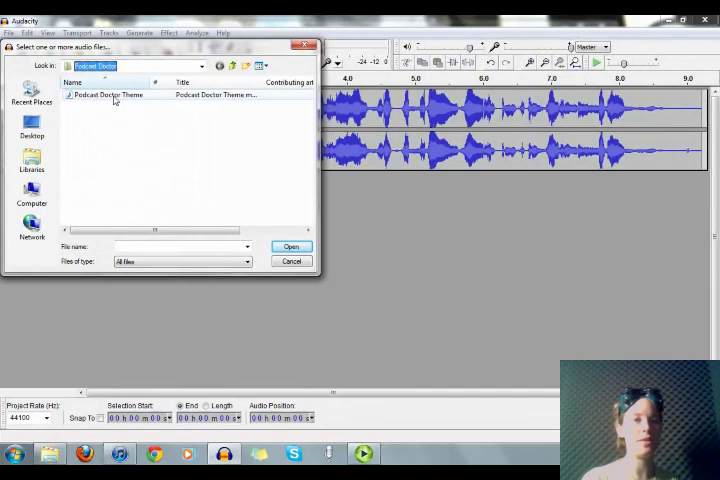
left_click(108, 94)
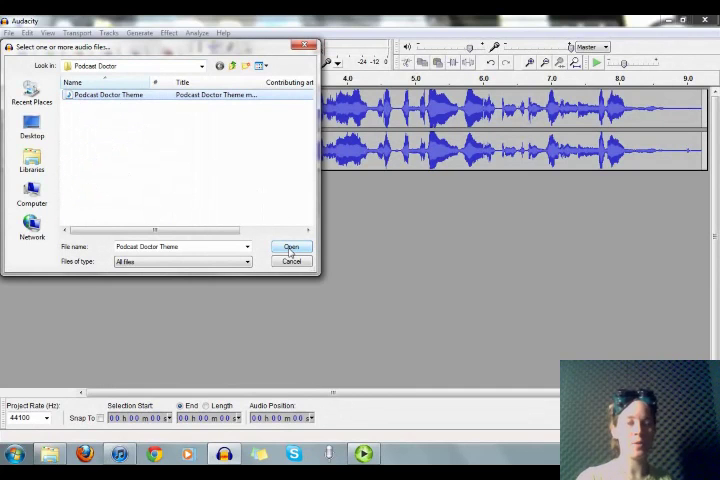
left_click(292, 246)
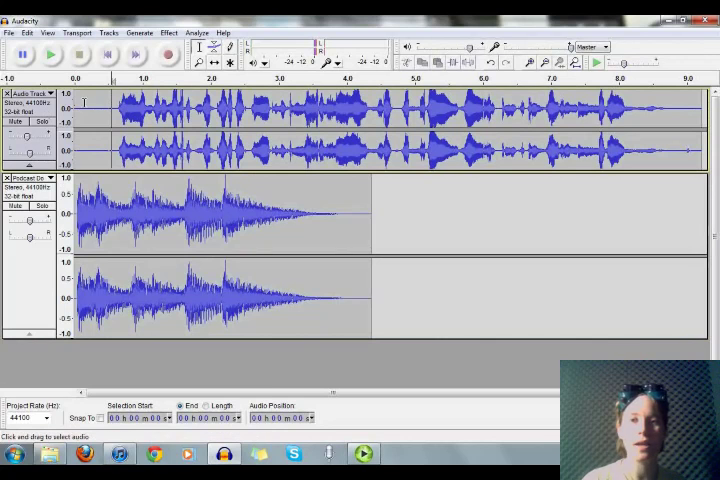
Slide the voice track right with Time Shift and play the mix to check the theme intro.
left_click(48, 52)
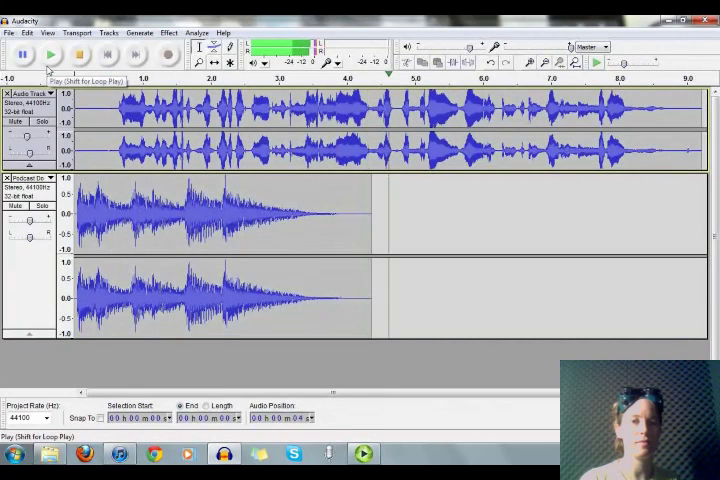
left_click(78, 54)
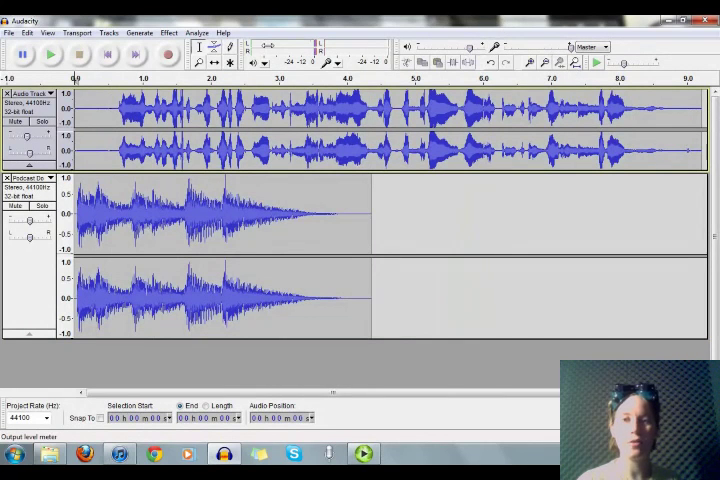
mouse_move(216, 62)
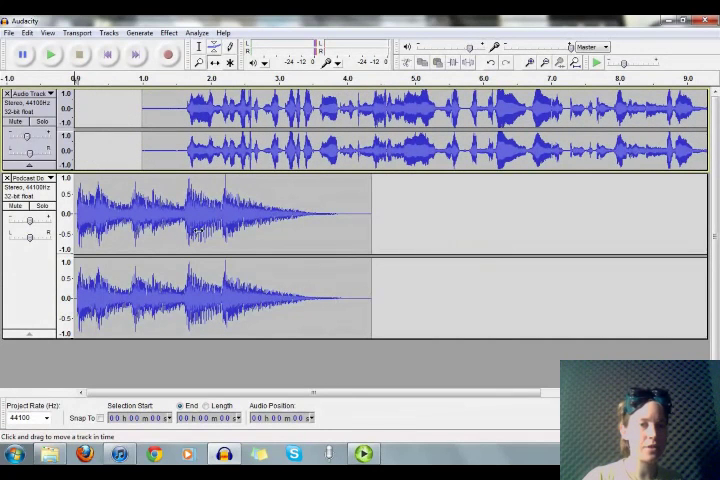
left_click(50, 54)
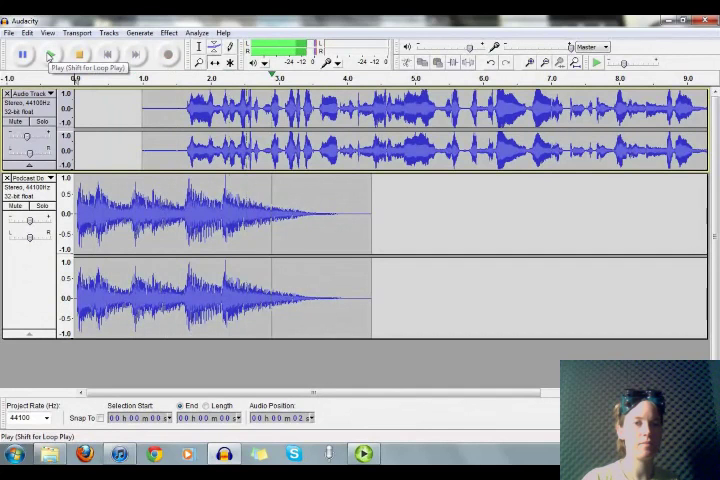
left_click(50, 54)
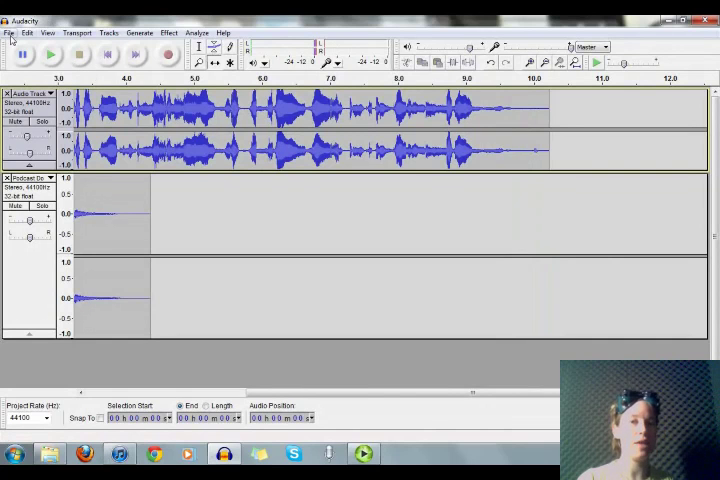
Import a second copy of Podcast Doctor Theme for the outro after the speech.
left_click(10, 32)
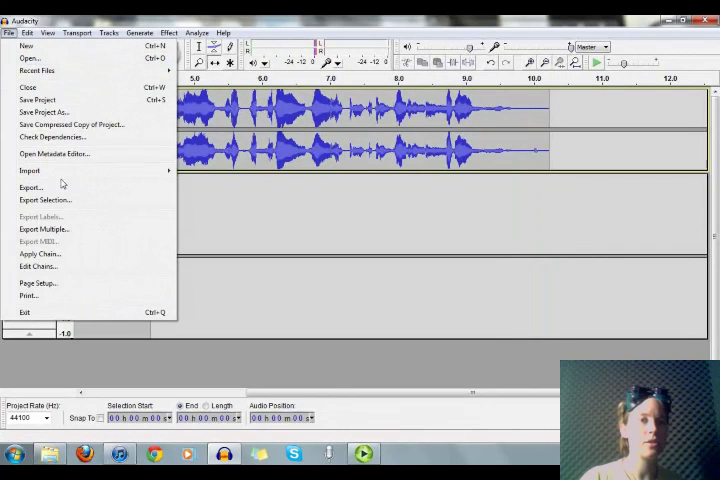
left_click(30, 170)
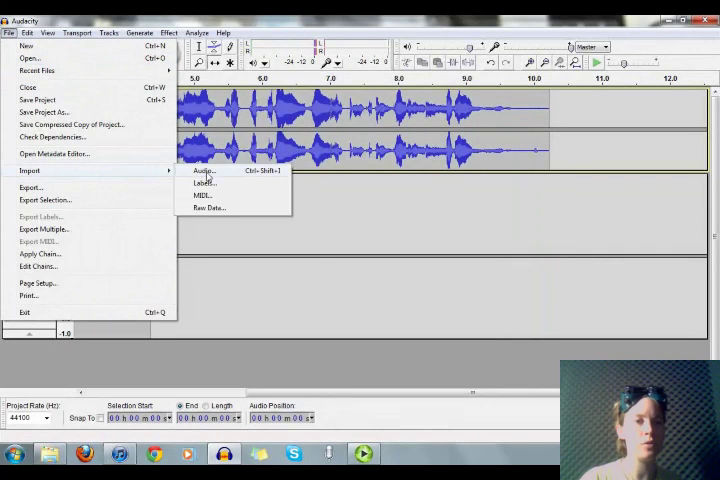
left_click(204, 170)
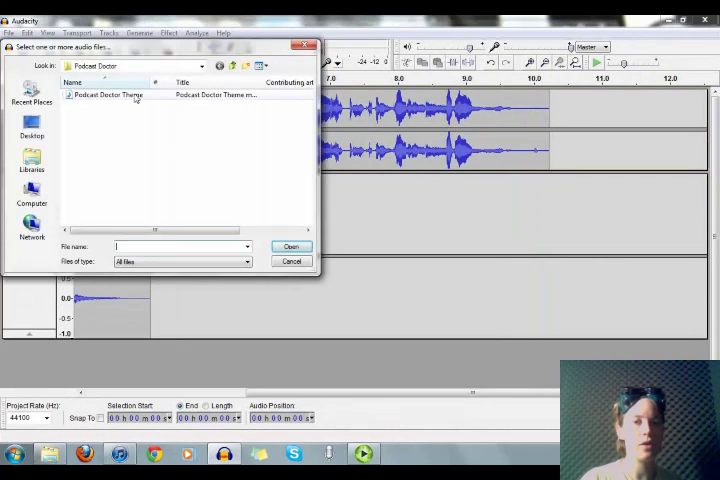
left_click(108, 96)
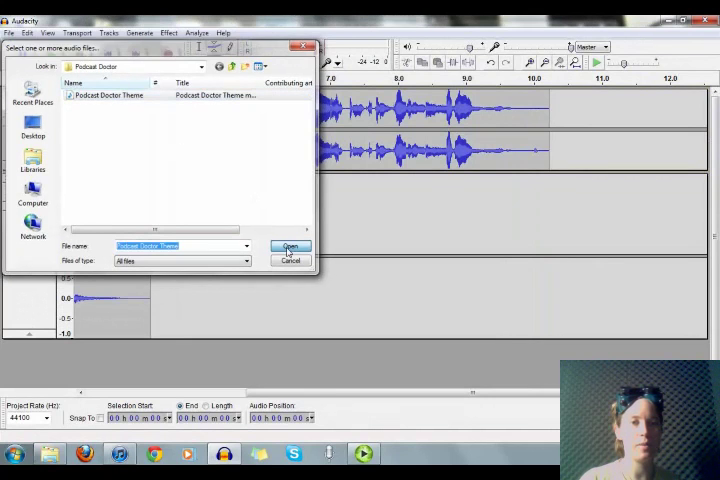
left_click(290, 246)
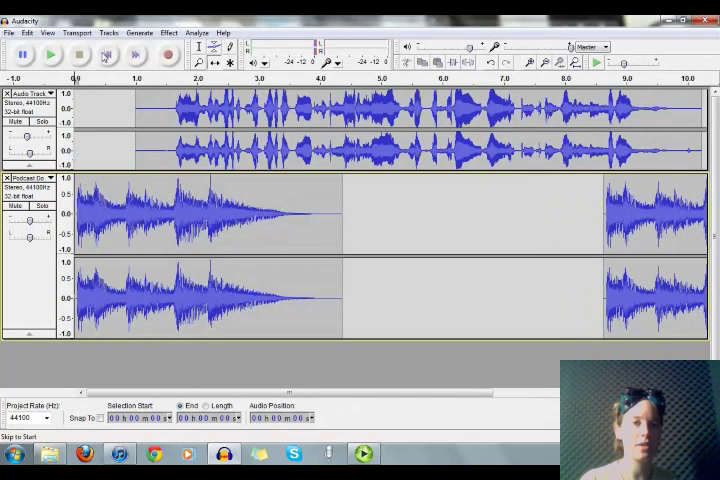
left_click(50, 54)
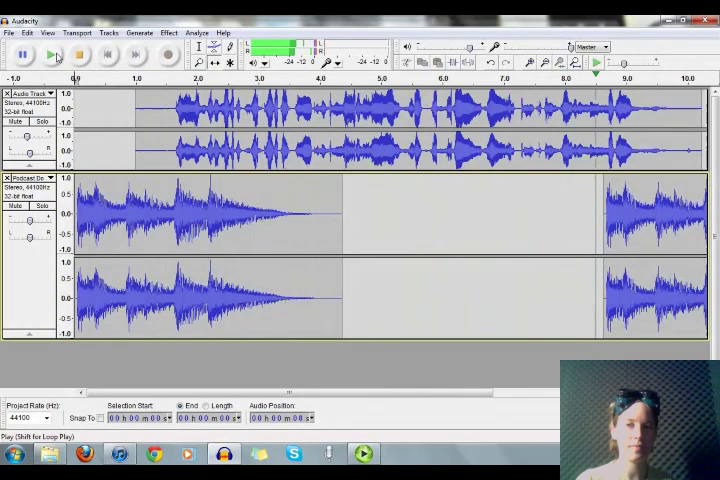
scroll("right", 3)
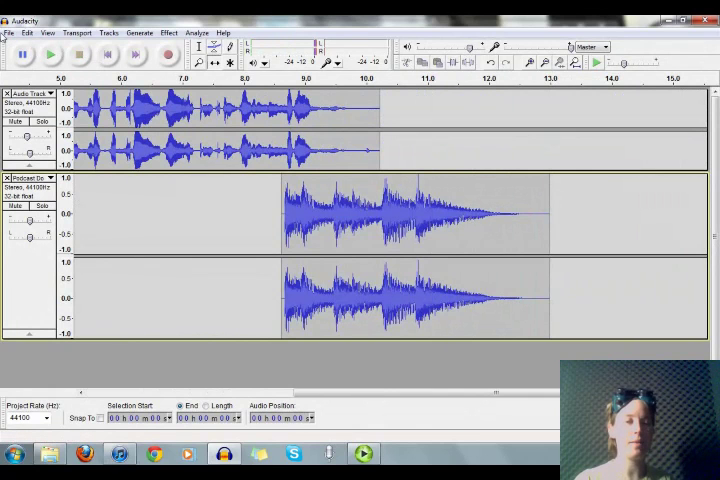
Export the mix as an MP3 named 'Sample Podcast' in the Podcast Doctor folder.
left_click(8, 32)
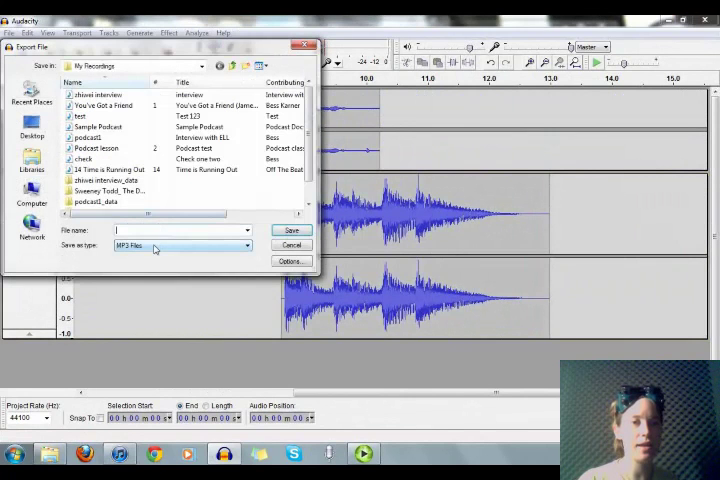
scroll("down", 3)
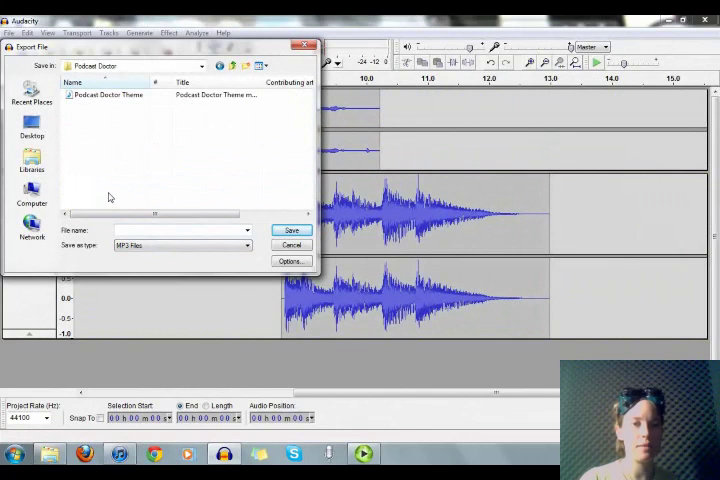
left_click(176, 230)
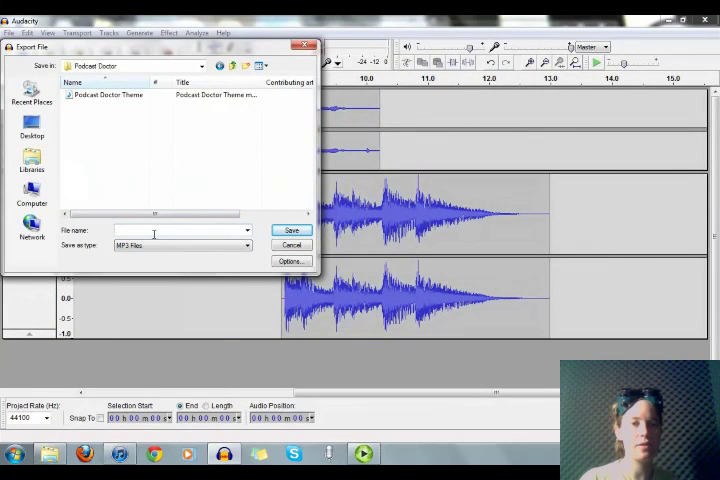
type("Sample Podcast")
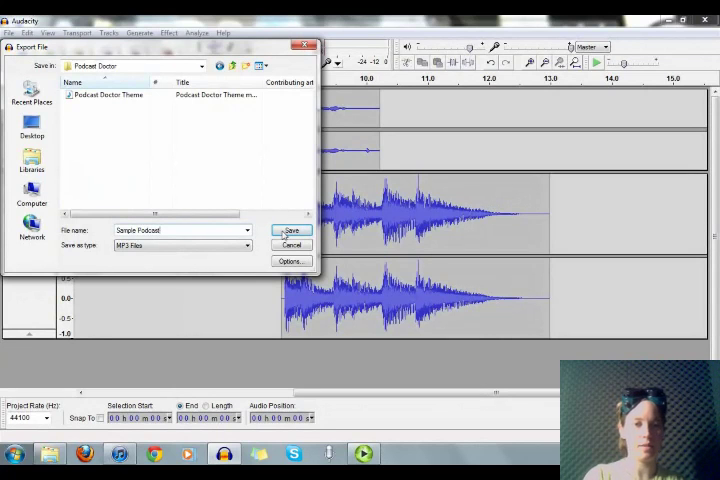
left_click(292, 230)
type("S")
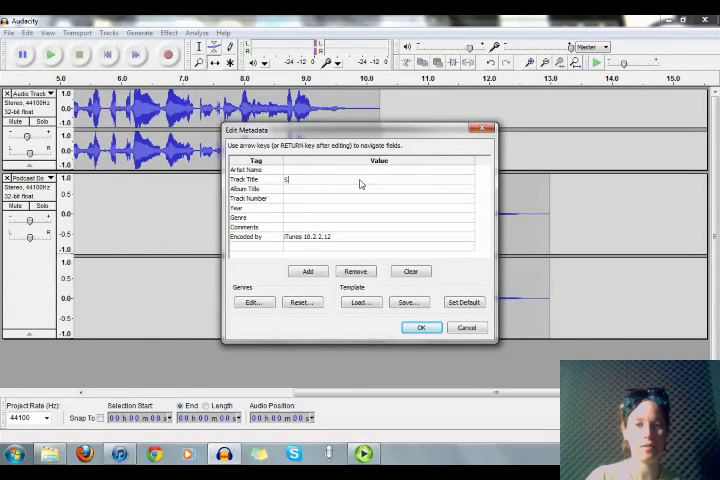
Enter title 'Sample Podcast in progress', year 2011 and genre Podcast, then confirm the tags.
type("ample Podcast")
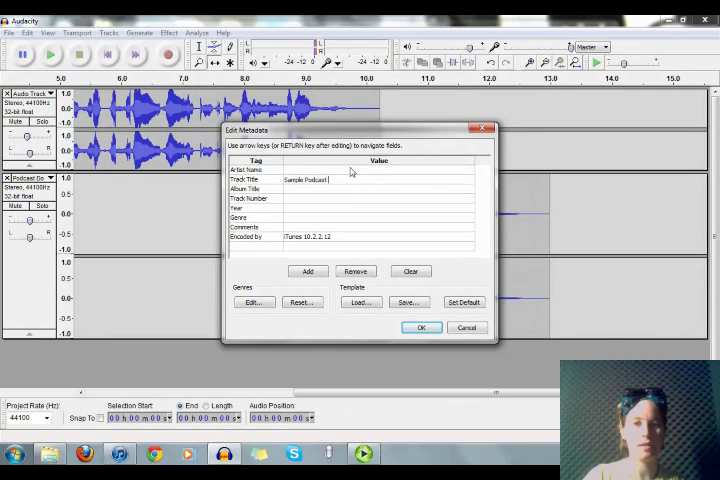
type("in progress")
left_click(380, 168)
type("Podcast Doctor")
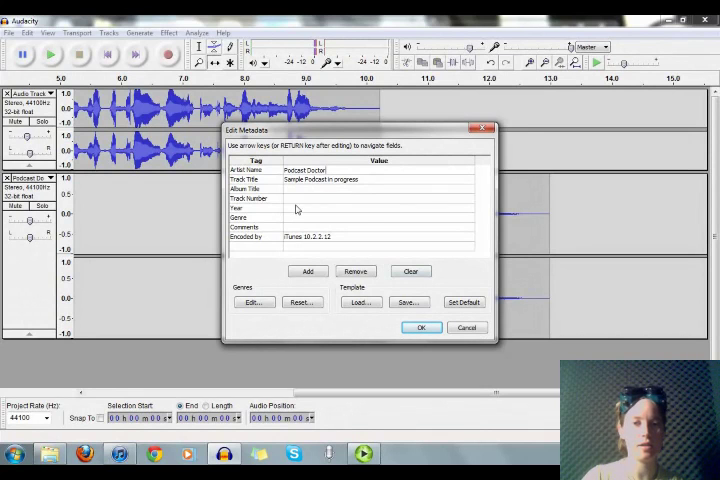
left_click(378, 208)
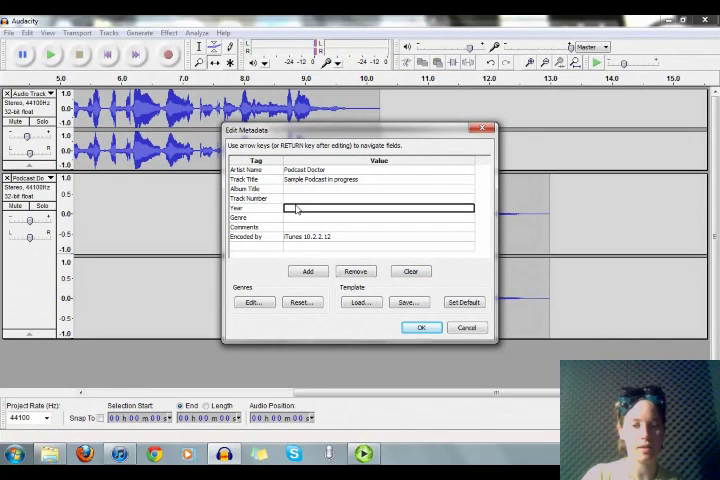
type("2011")
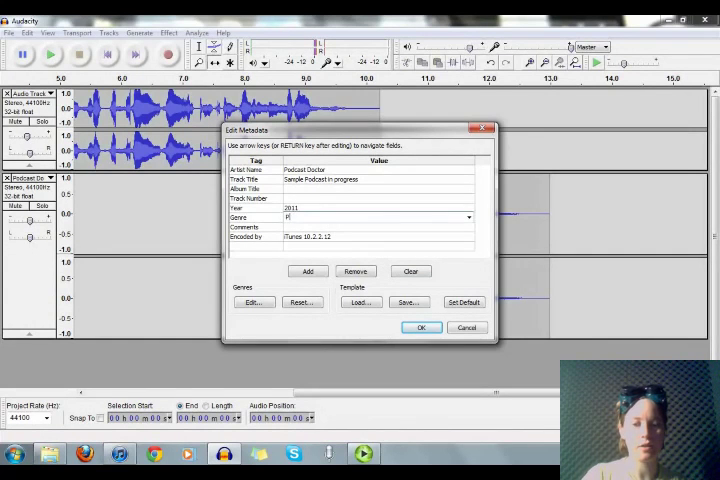
type("Podcast")
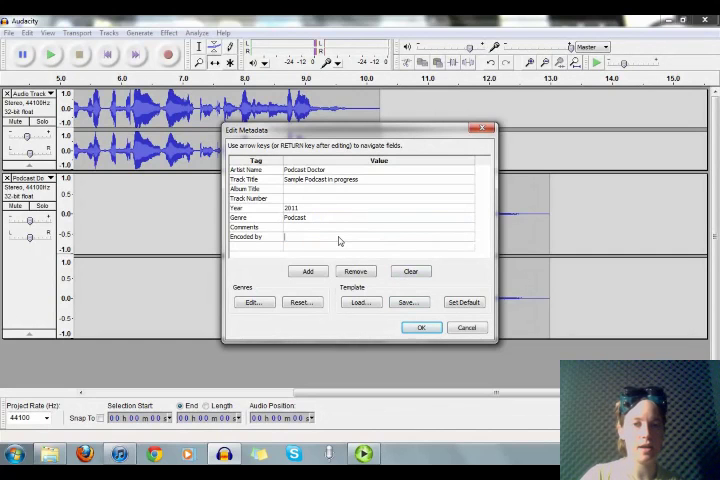
left_click(420, 328)
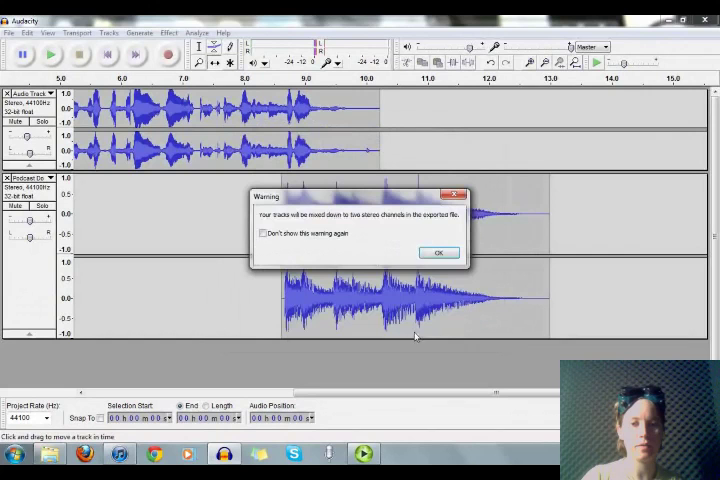
mouse_move(388, 244)
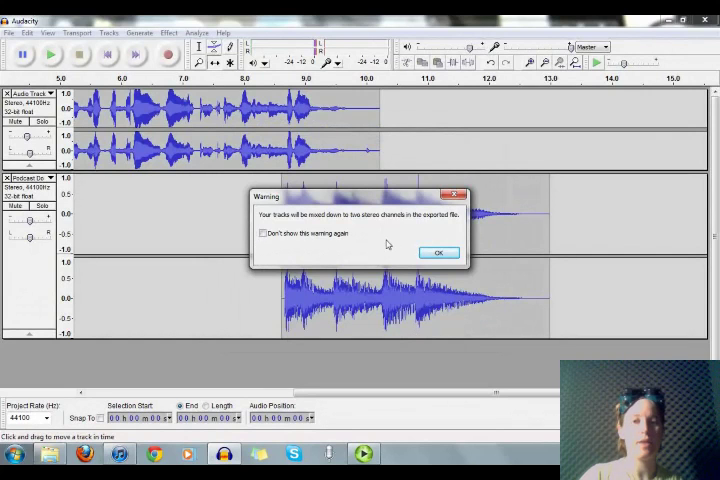
mouse_move(408, 244)
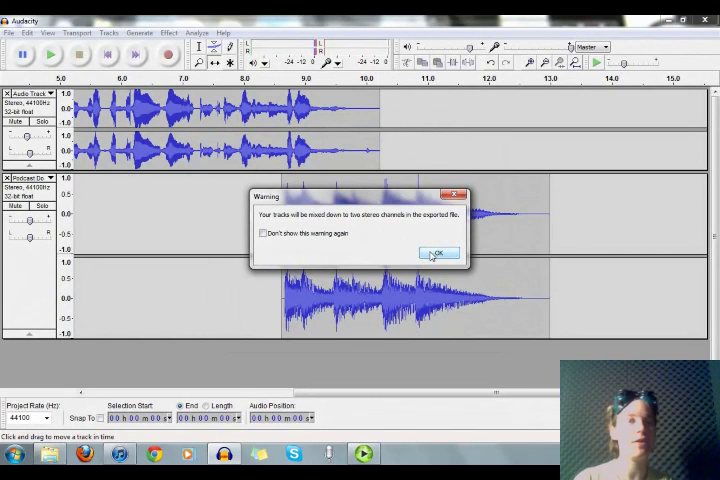
Accept the stereo mixdown warning so the MP3 encoding begins.
left_click(436, 252)
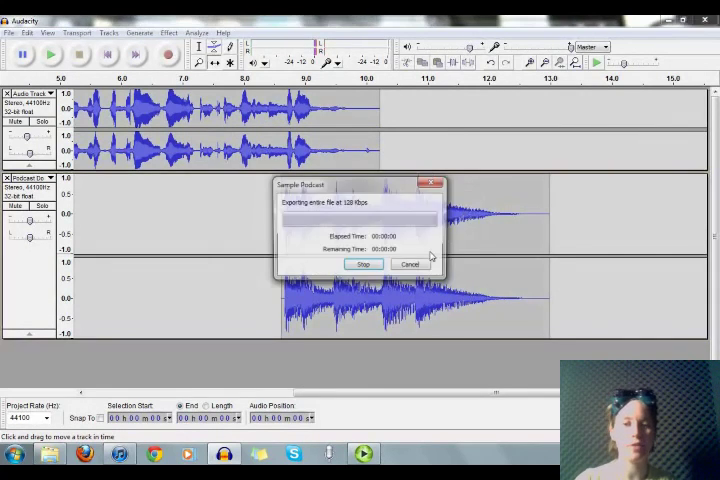